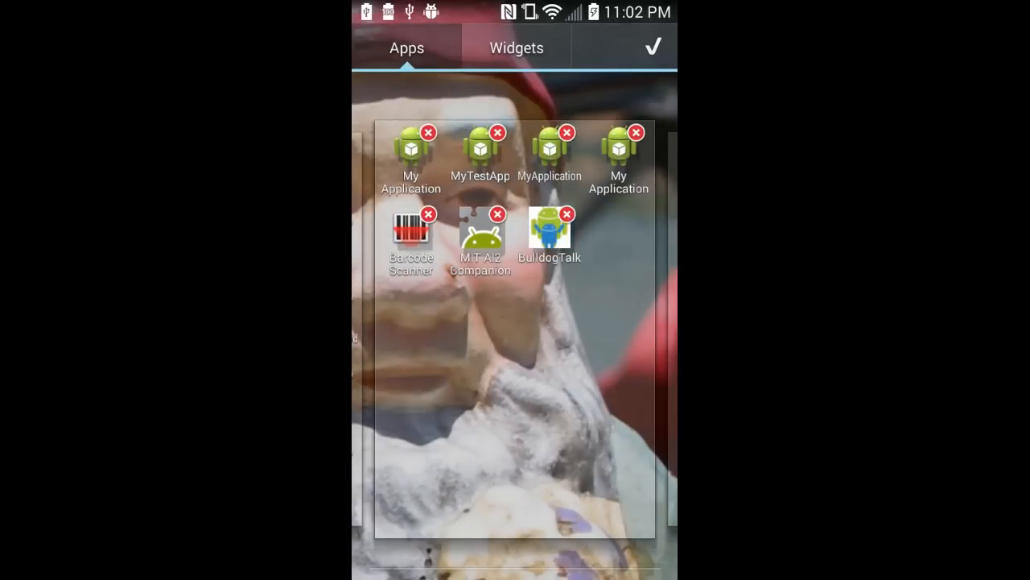
# Remove BulldogTalk via its red X, choosing Uninstall in App info and confirming OK.
pyautogui.click(549, 234)
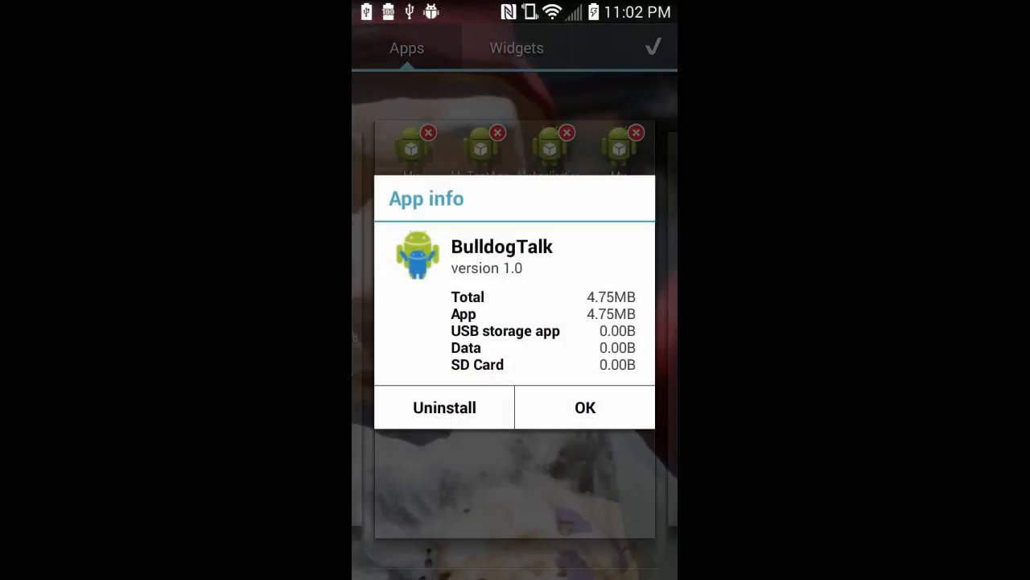
pyautogui.click(445, 406)
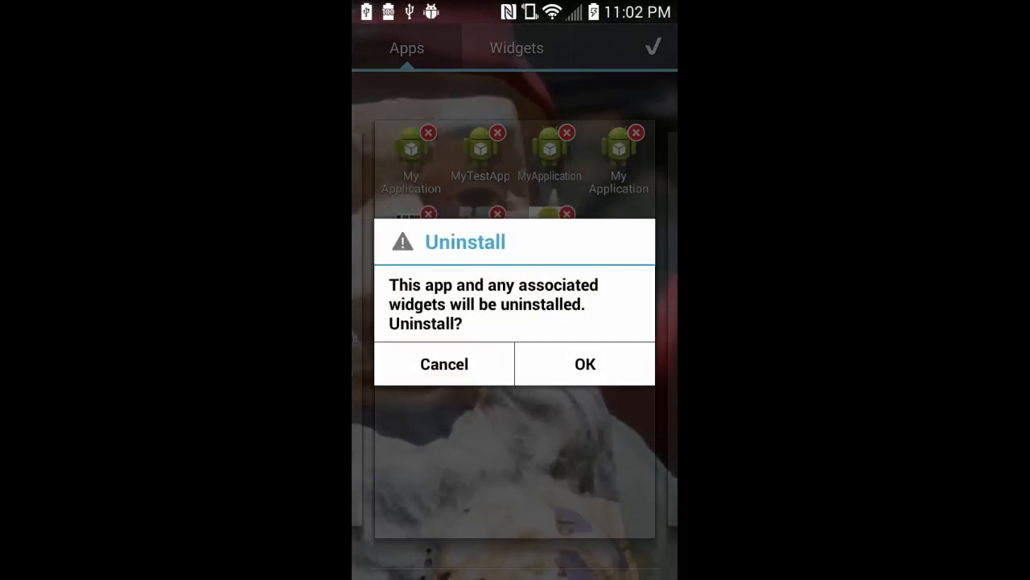
pyautogui.click(443, 363)
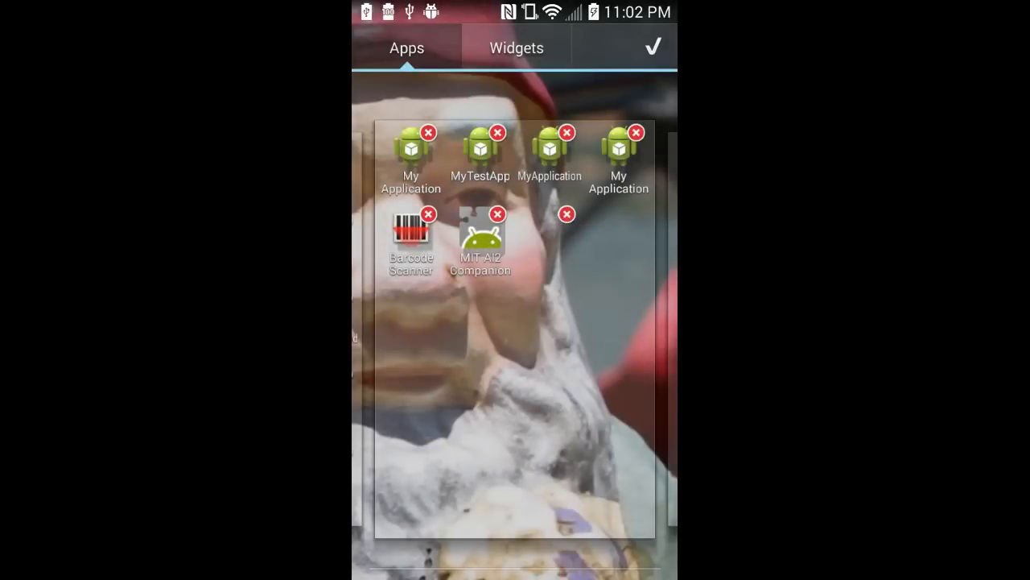